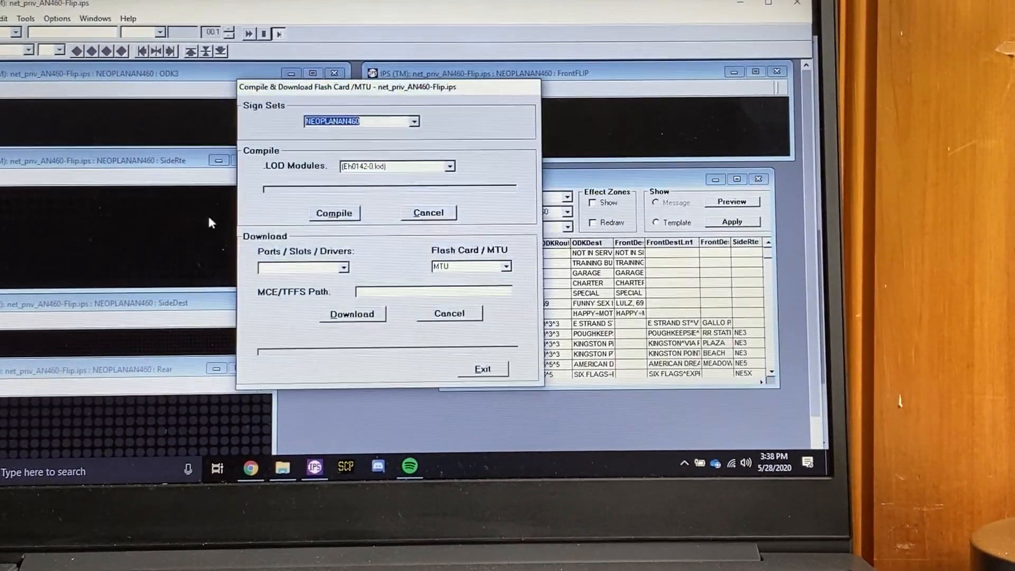
Compile the NEOPLANAN460 sign set in Compile & Download and acknowledge 'Compile done'.
click(413, 121)
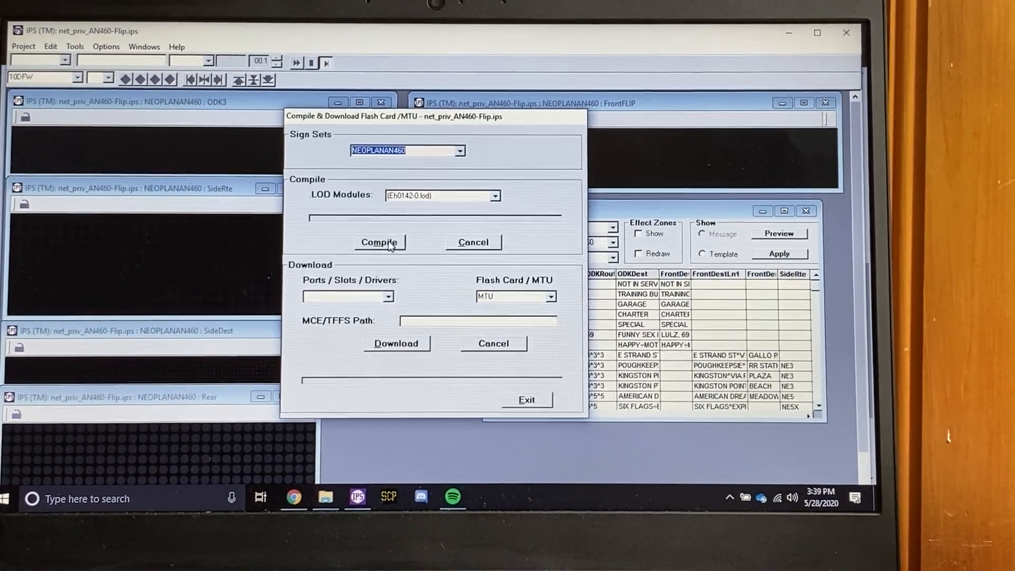
click(497, 196)
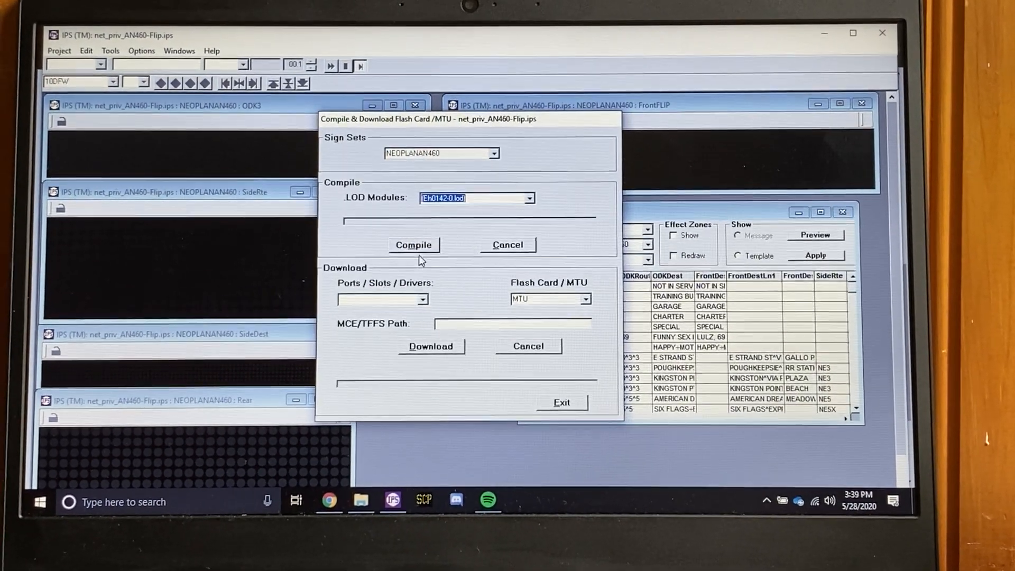
click(413, 245)
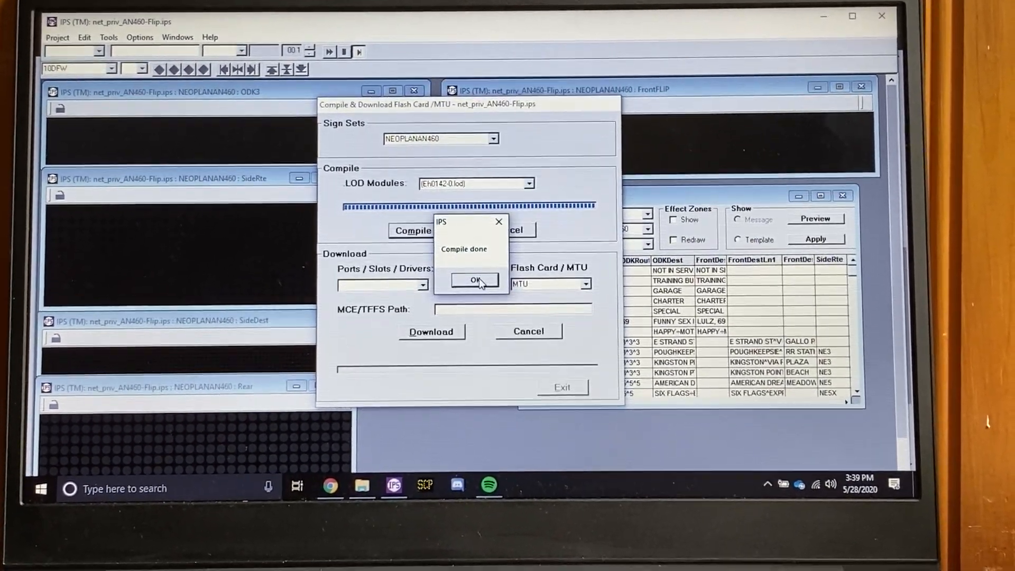
click(473, 279)
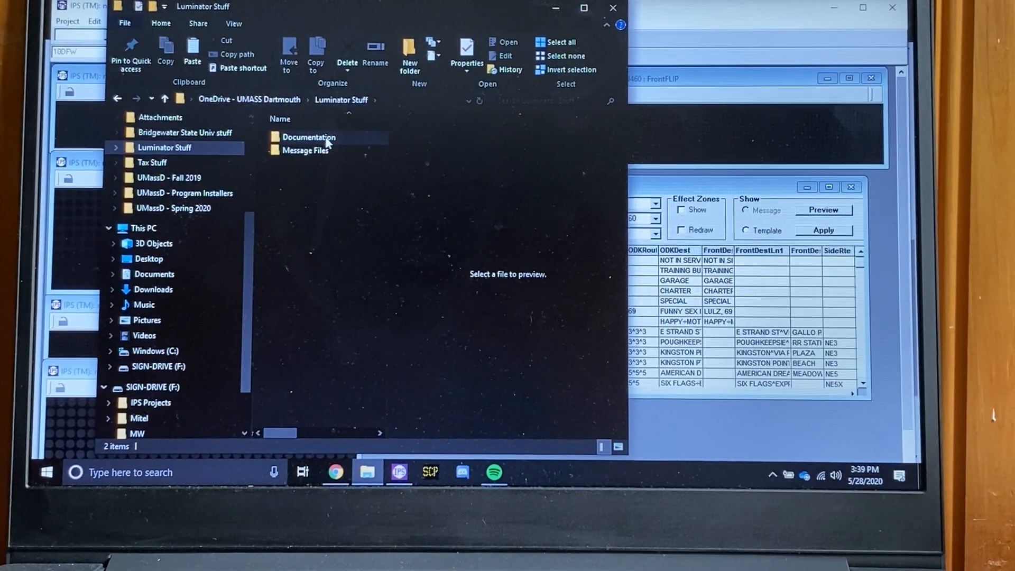
Copy net_priv_AN460-Flip-NEOPLANAN460.mtu into SIGN-DRIVE (F:)\odkMsgdb, replacing the existing file.
double_click(309, 136)
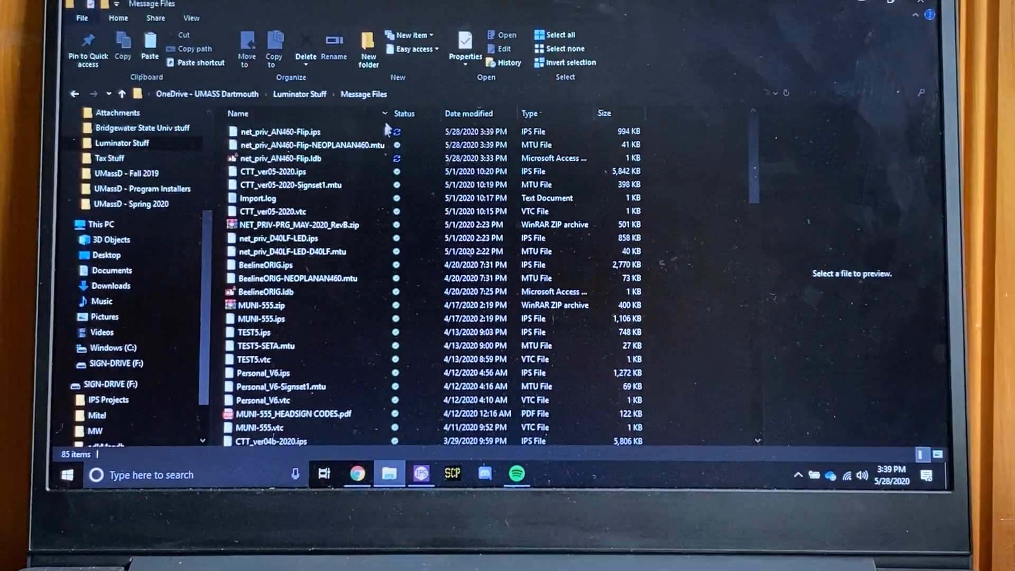
click(317, 140)
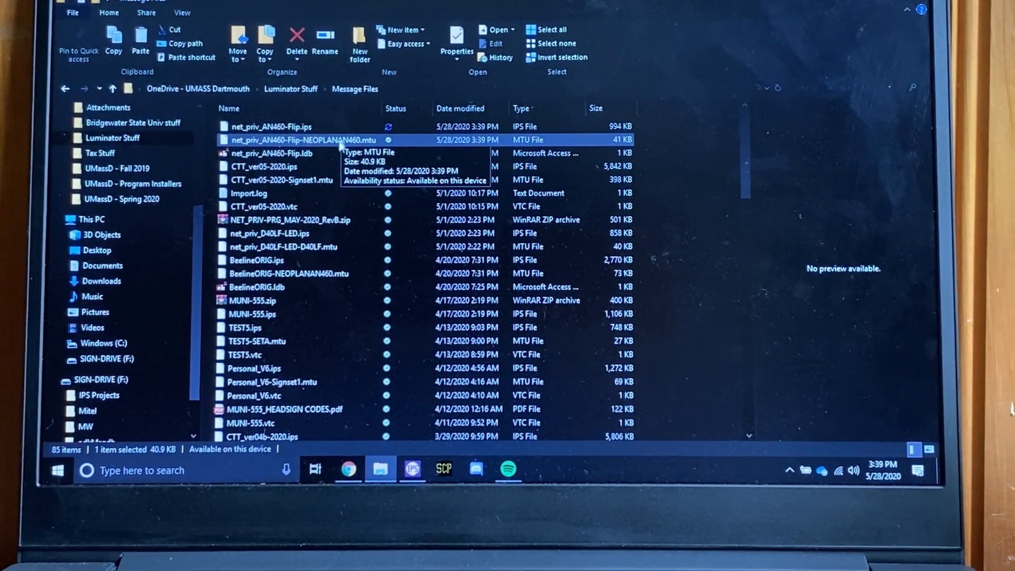
right_click(304, 139)
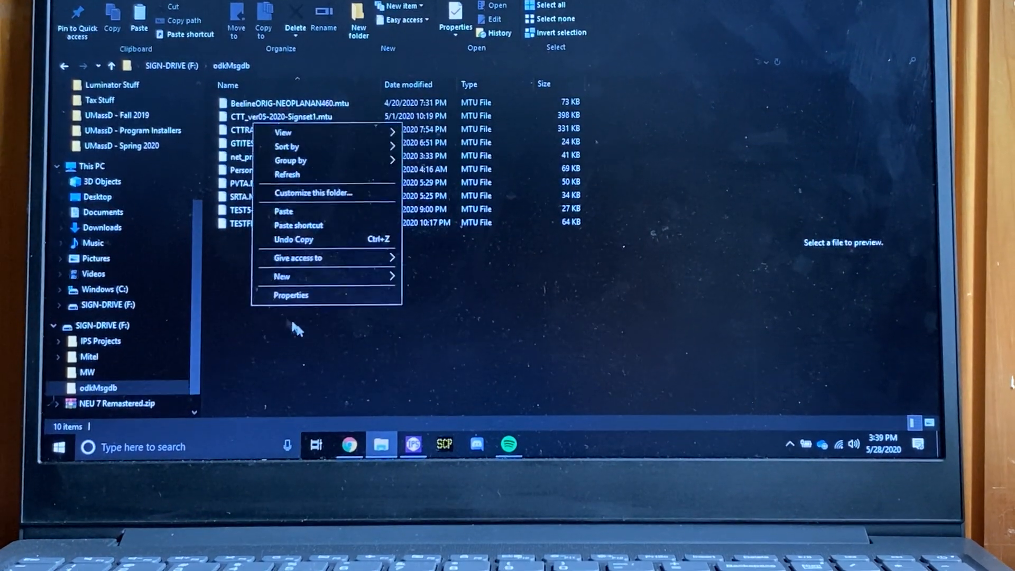
click(283, 211)
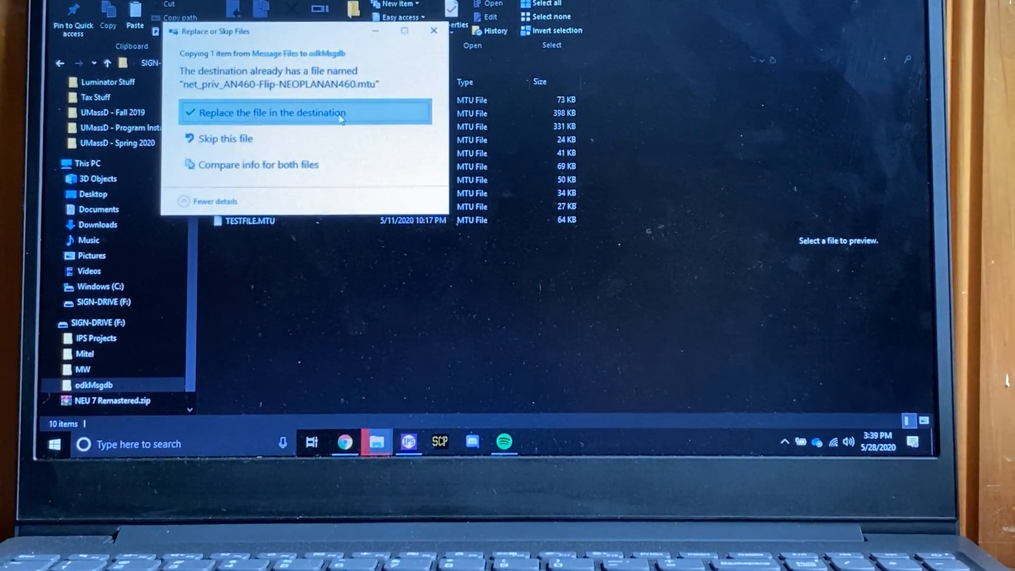
click(267, 112)
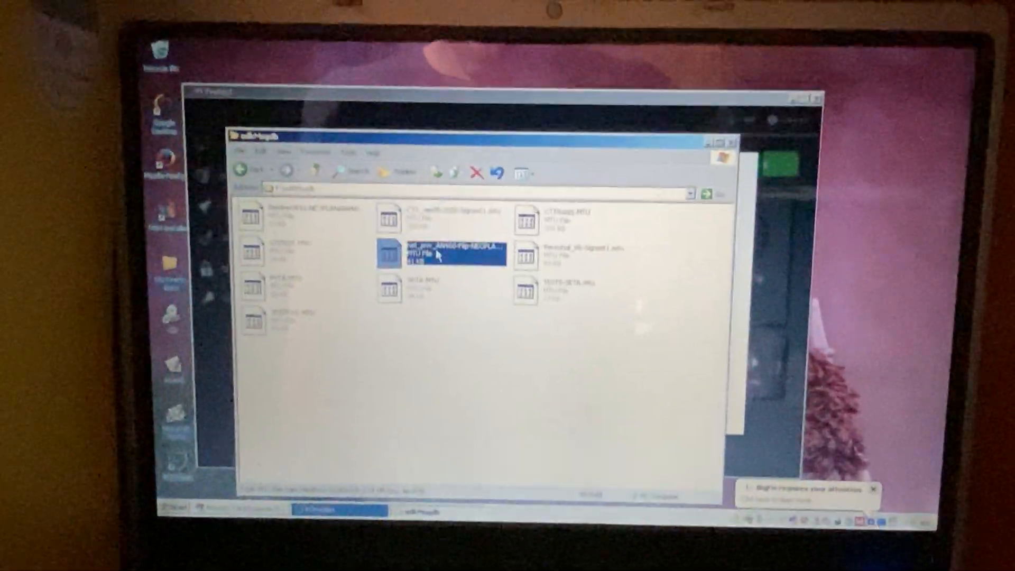
Paste the NEOPLANAN460 .mtu file from odkMsgdb into C:\Luminator.
right_click(407, 255)
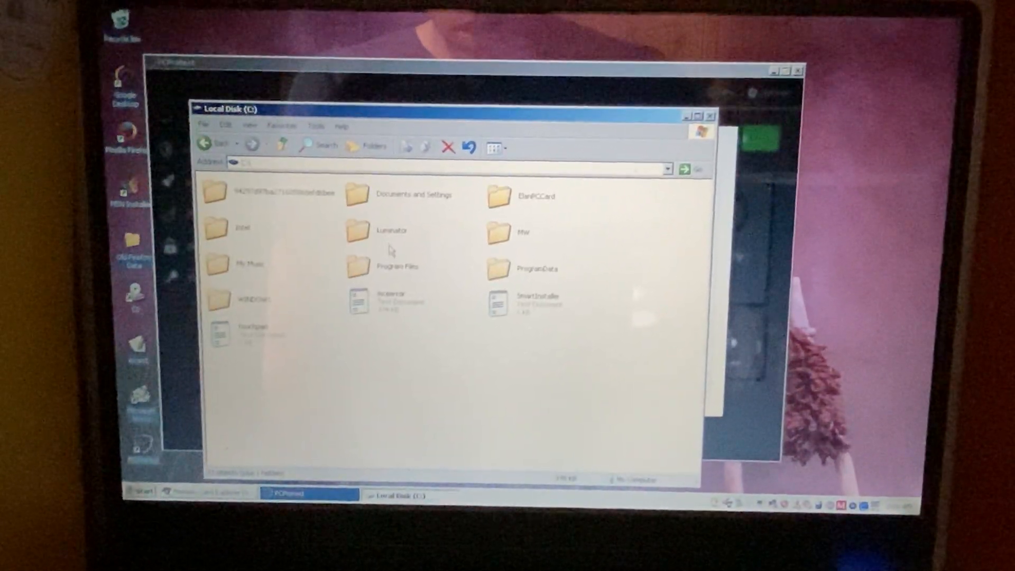
double_click(389, 231)
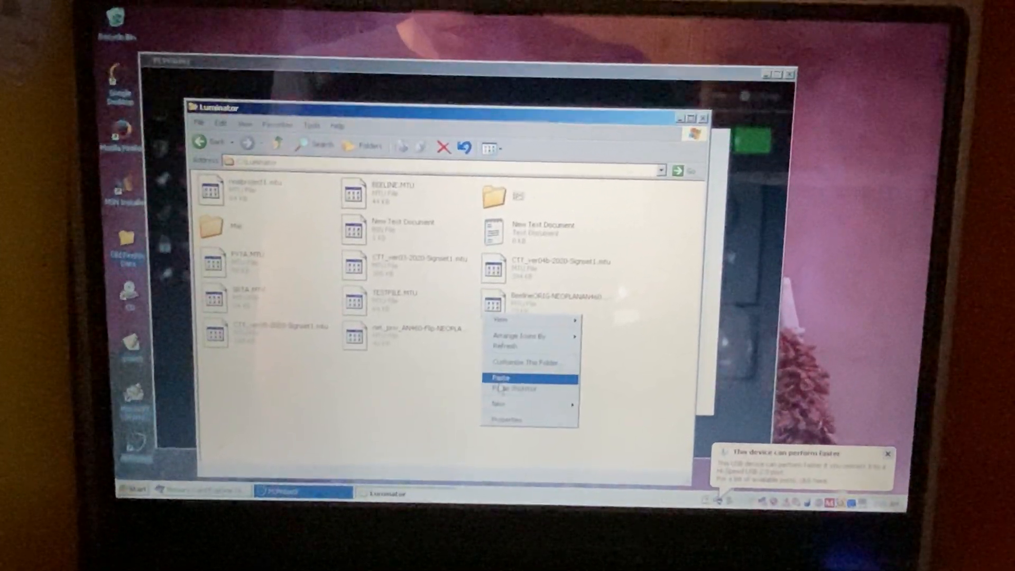
click(501, 377)
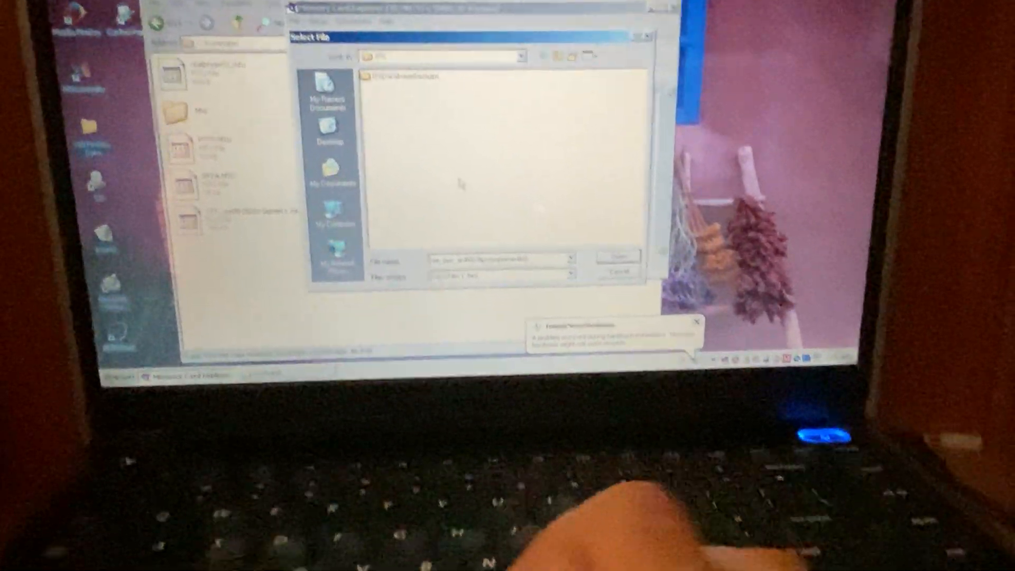
Select net_priv_an460-flip-neoplanan460.mtu from C:\Luminator as the source file, showing All Files (*.*).
click(591, 263)
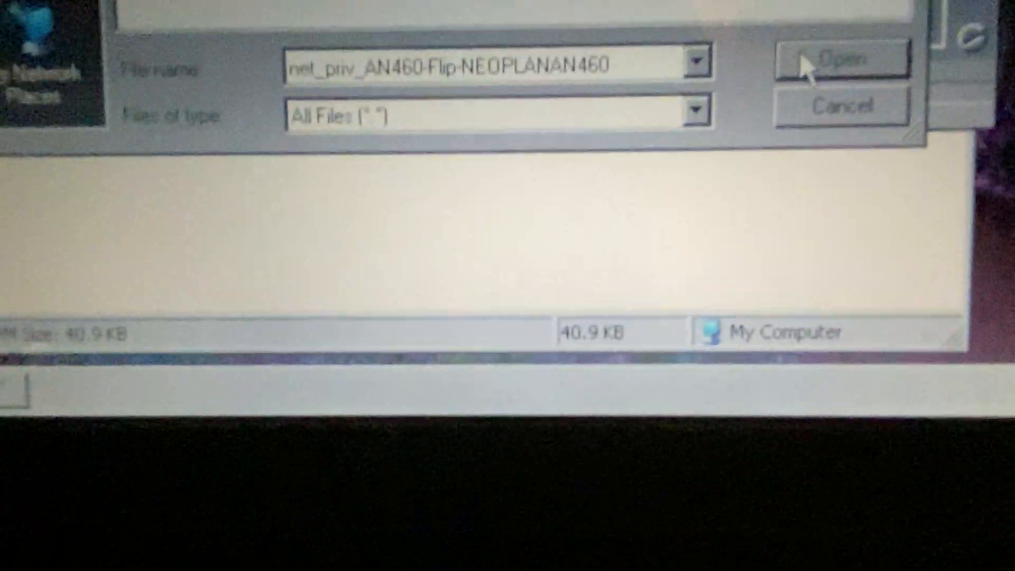
click(841, 60)
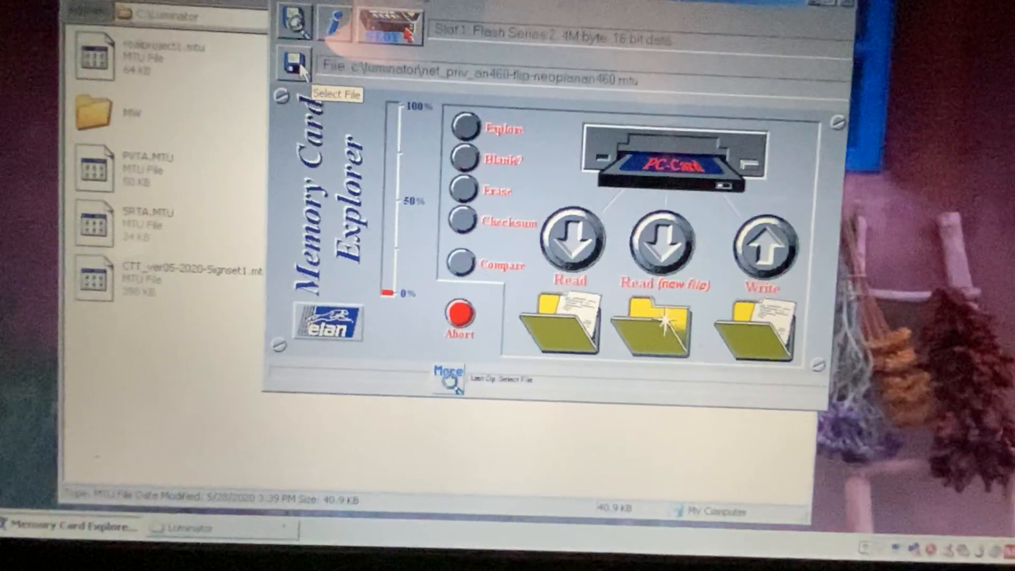
click(296, 67)
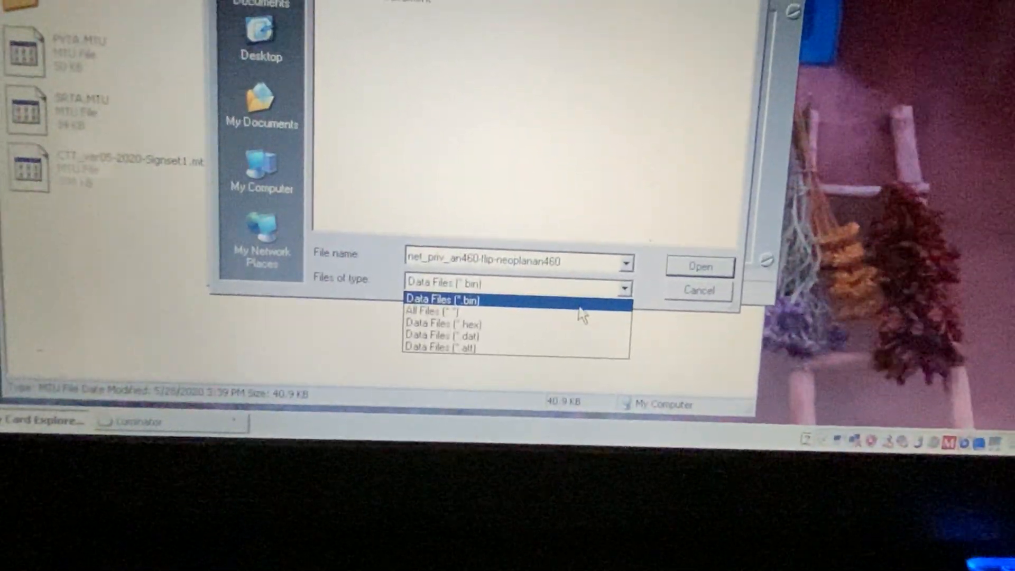
click(441, 311)
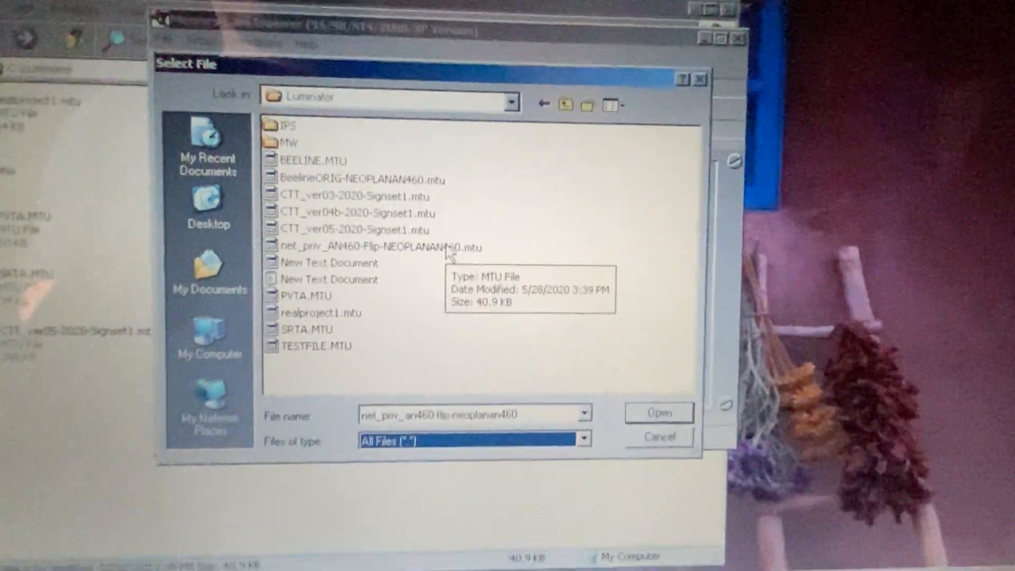
click(657, 413)
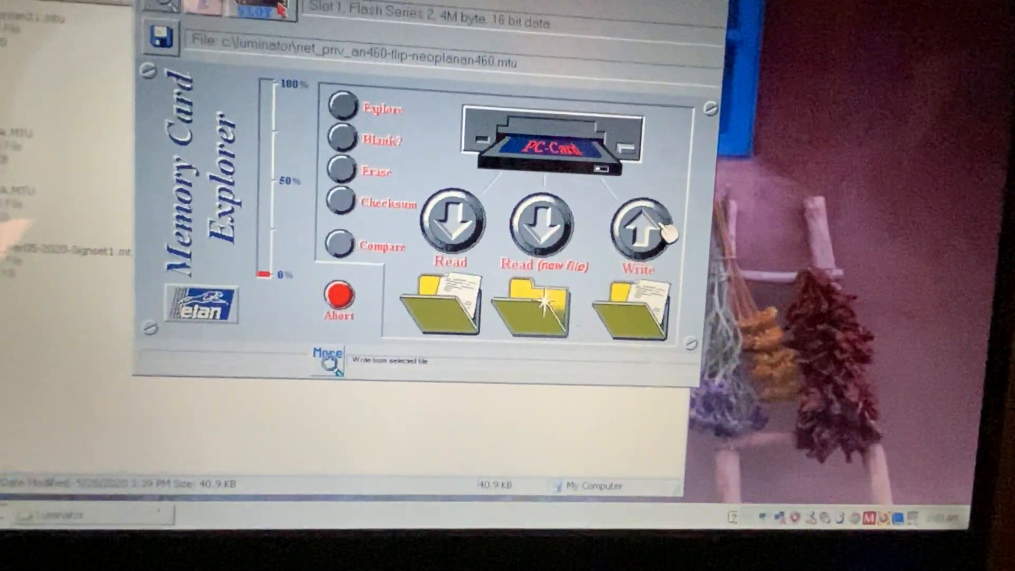
Write the .mtu file to the slot 1 PC-Card, confirming the overwrite warning.
click(637, 223)
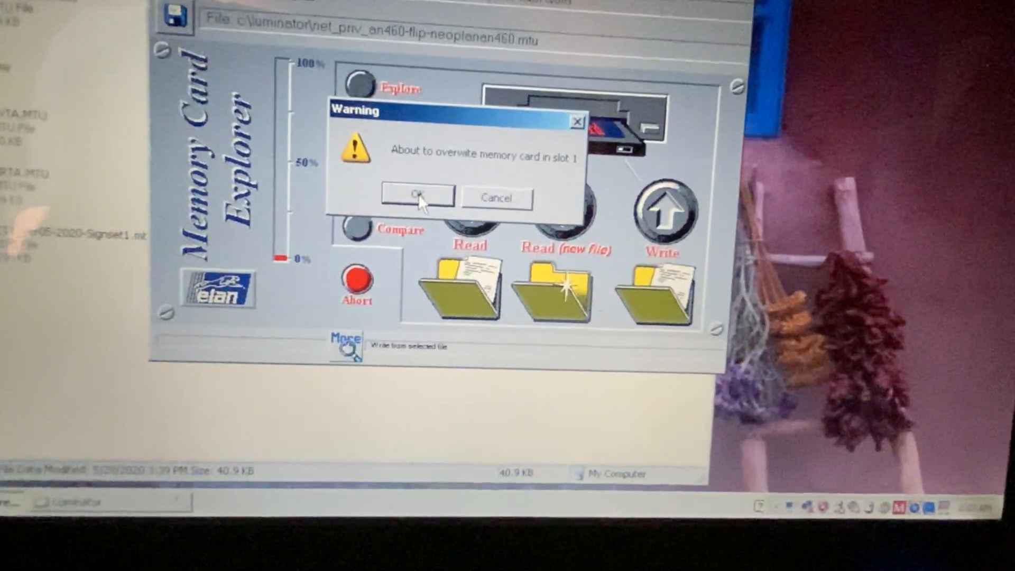
click(418, 195)
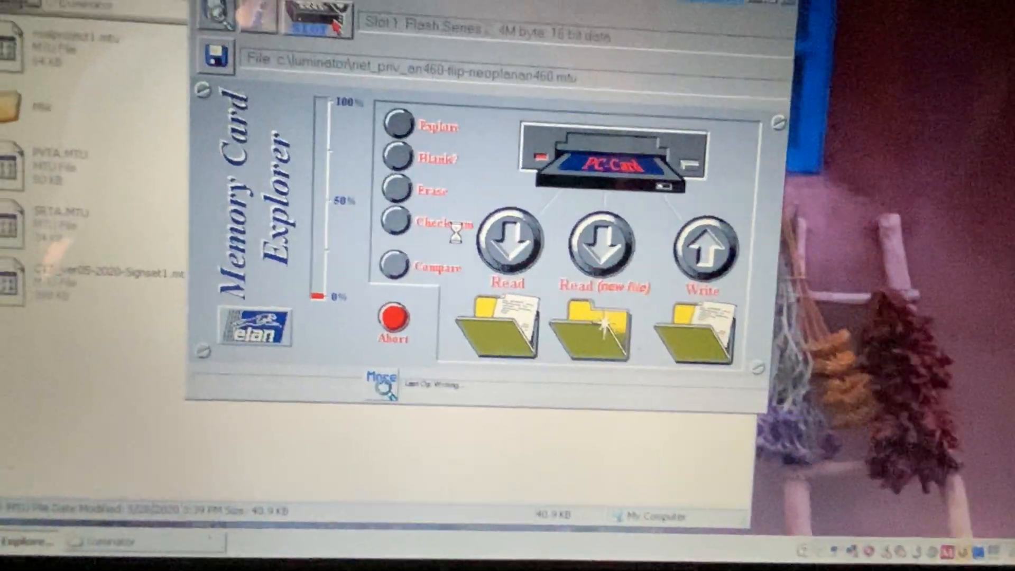